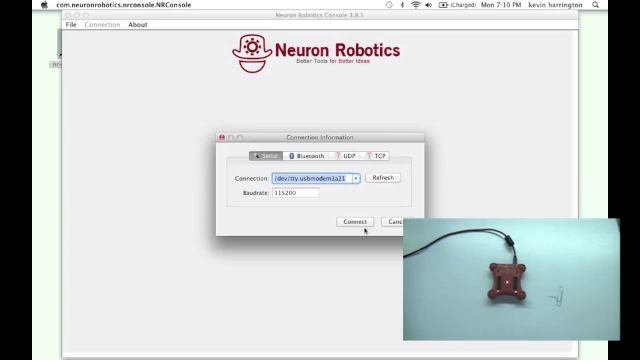
# Connect to the DyIO on the /dev/tty.usbmodem serial port at 115200 baud.
pyautogui.click(349, 221)
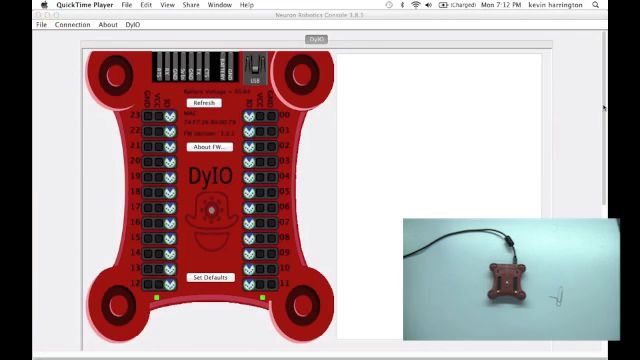
pyautogui.moveTo(222, 211)
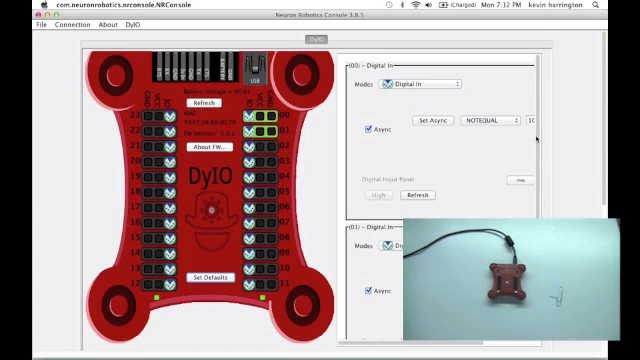
# Scroll channel 00's Digital In settings pane.
pyautogui.scroll(-3)
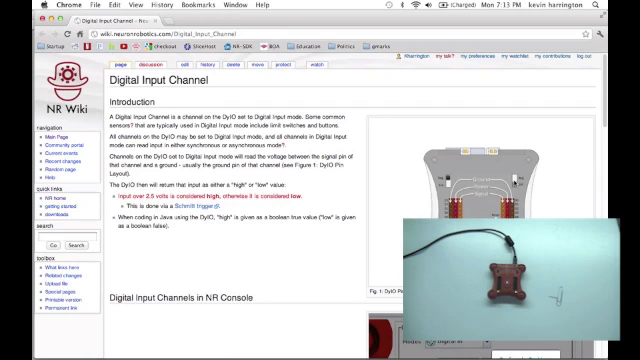
# Scroll the Digital Input Channel wiki page through its NR Console section to the sample code.
pyautogui.scroll(-3)
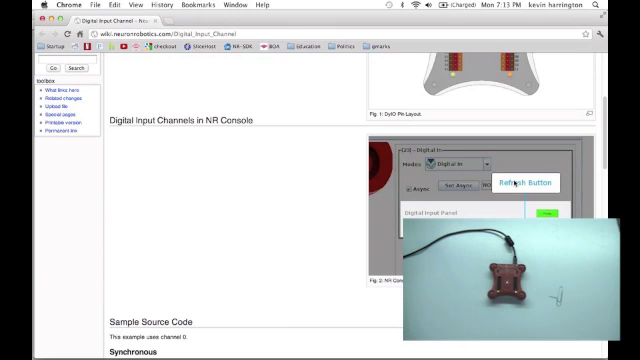
pyautogui.scroll(-3)
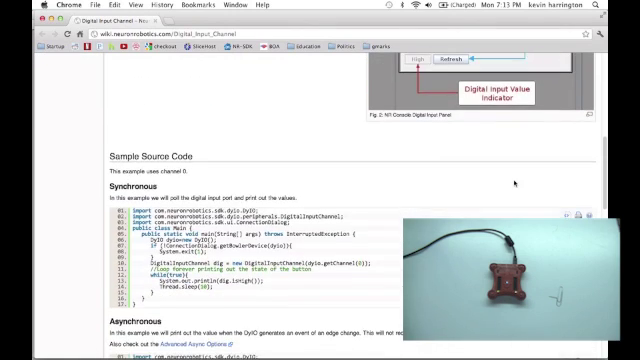
pyautogui.scroll(-3)
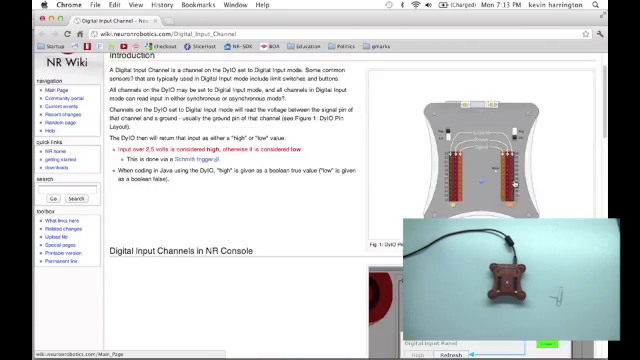
pyautogui.scroll(-3)
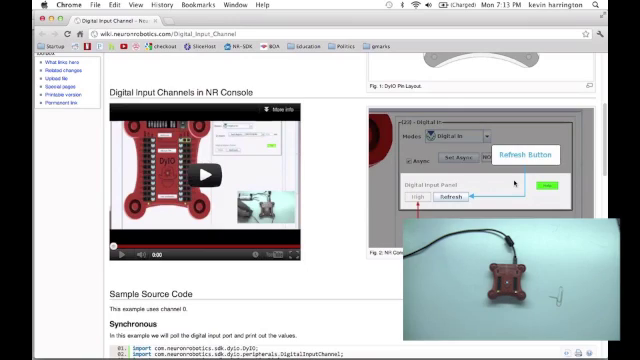
pyautogui.scroll(-3)
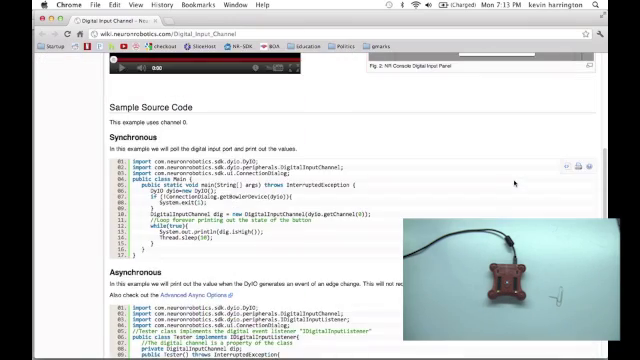
pyautogui.scroll(-3)
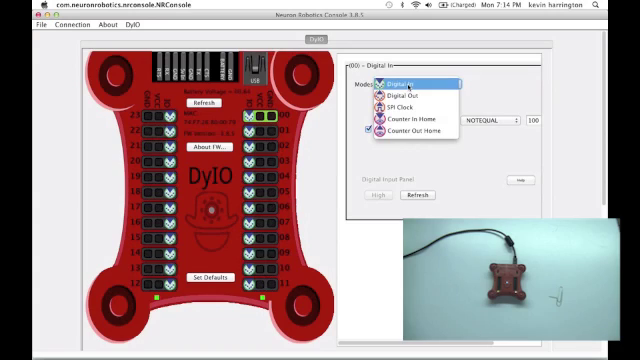
# Set channel 00 to Digital Out and toggle its Low/High output level.
pyautogui.click(399, 94)
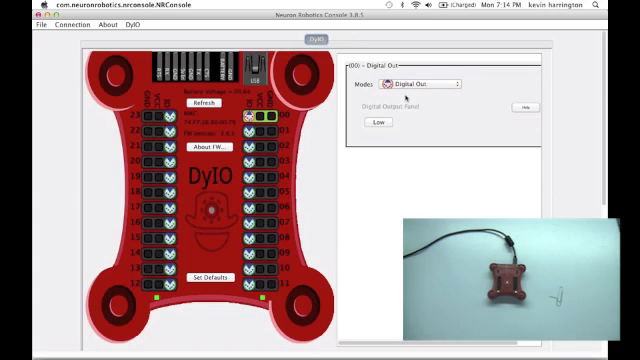
pyautogui.click(374, 125)
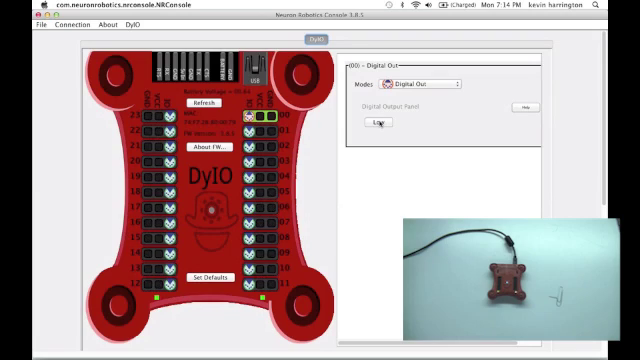
pyautogui.click(384, 122)
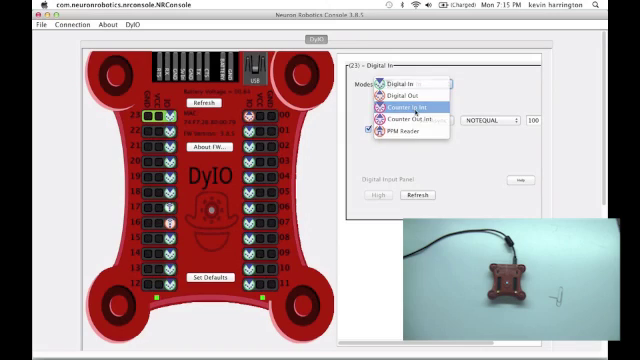
# Inspect channels 23 and 21, then switch channel 08 to Analog In.
pyautogui.click(405, 103)
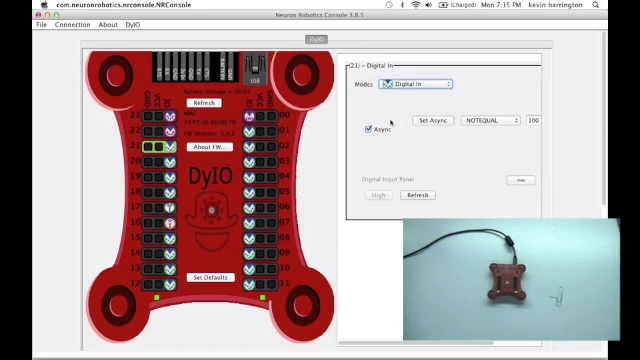
pyautogui.click(415, 83)
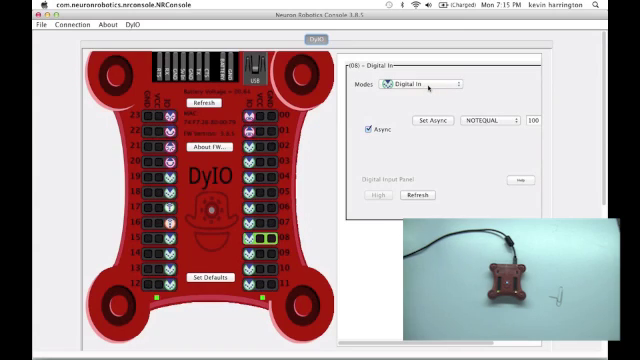
pyautogui.click(415, 83)
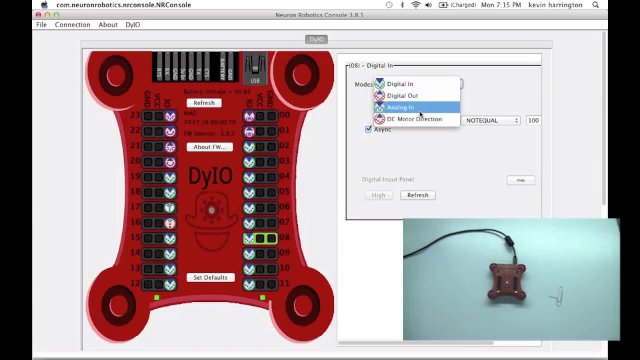
pyautogui.click(399, 103)
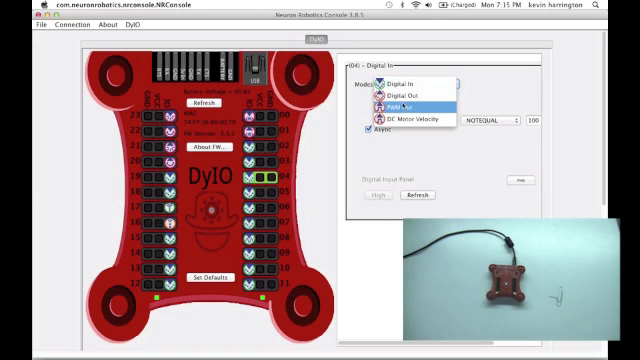
# Switch channel 04 to PWM Out and drag its value from 220 to 095.
pyautogui.click(412, 103)
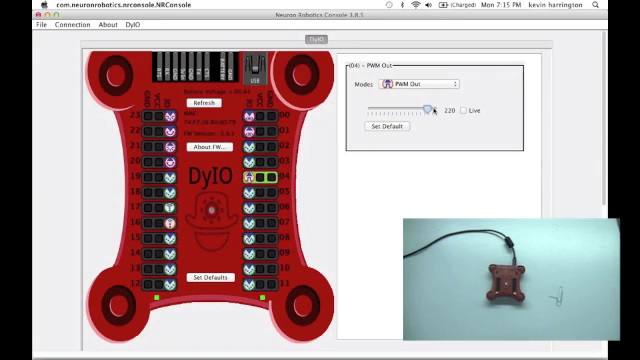
pyautogui.moveTo(430, 112); pyautogui.dragTo(390, 112)
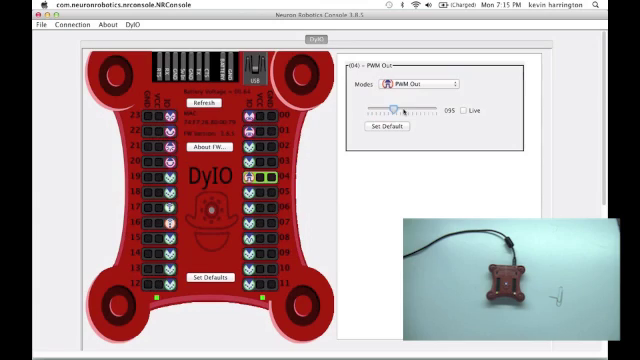